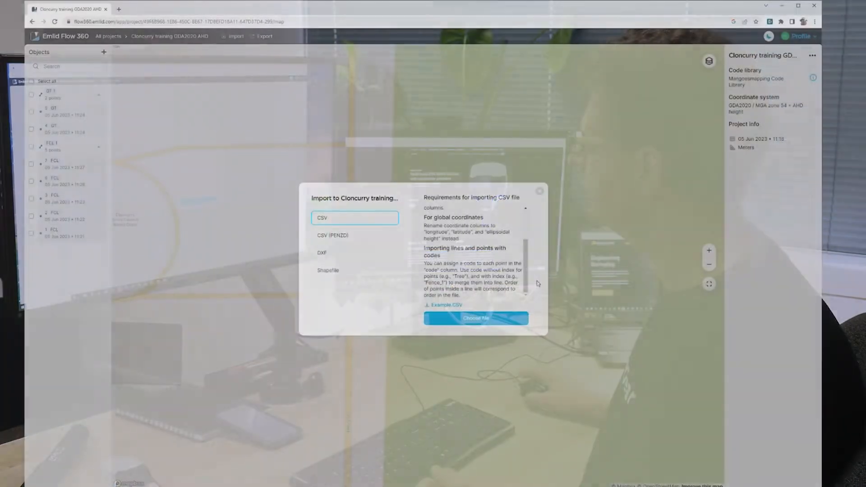
Close the Import dialog without importing, returning to the Cloncurry project map.
click(540, 190)
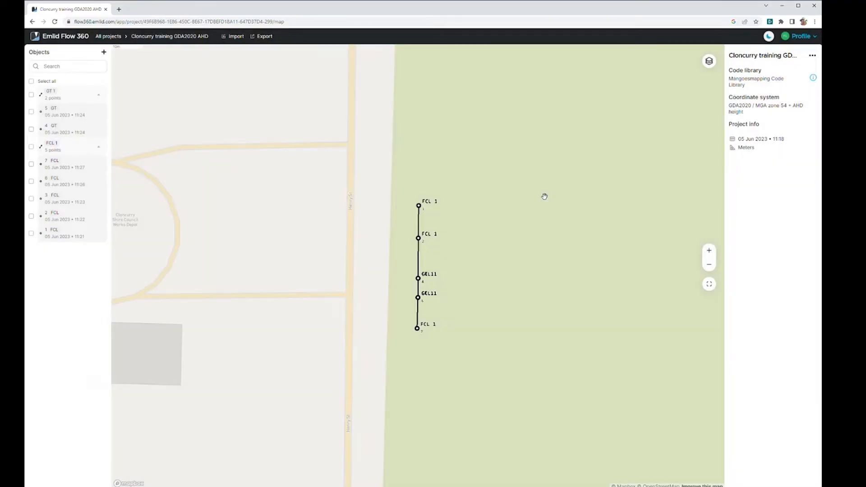
Switch the basemap under the FCL and GT survey points to Satellite imagery.
click(709, 61)
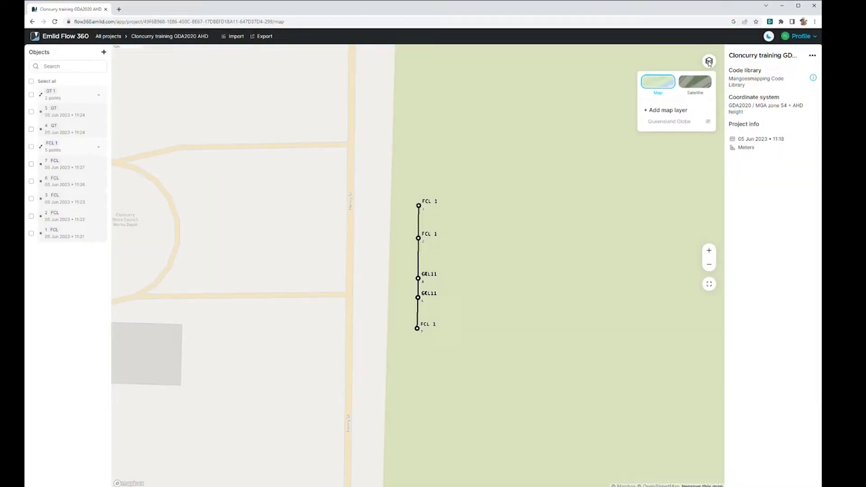
click(695, 83)
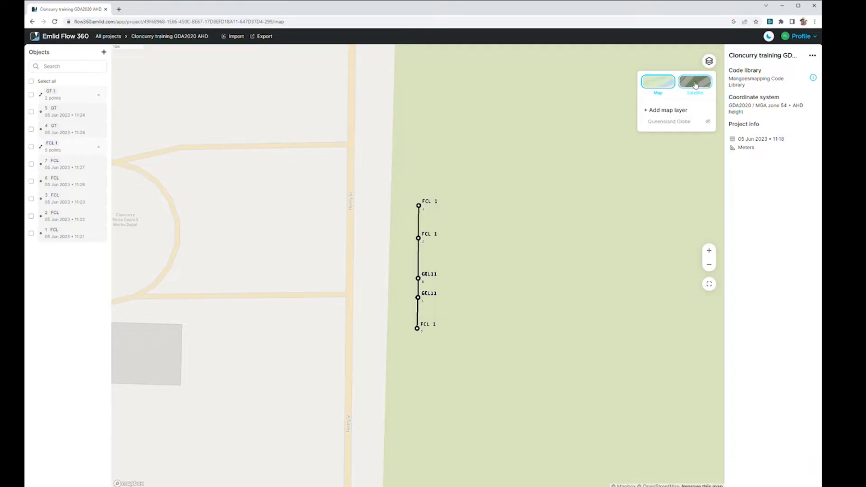
click(695, 82)
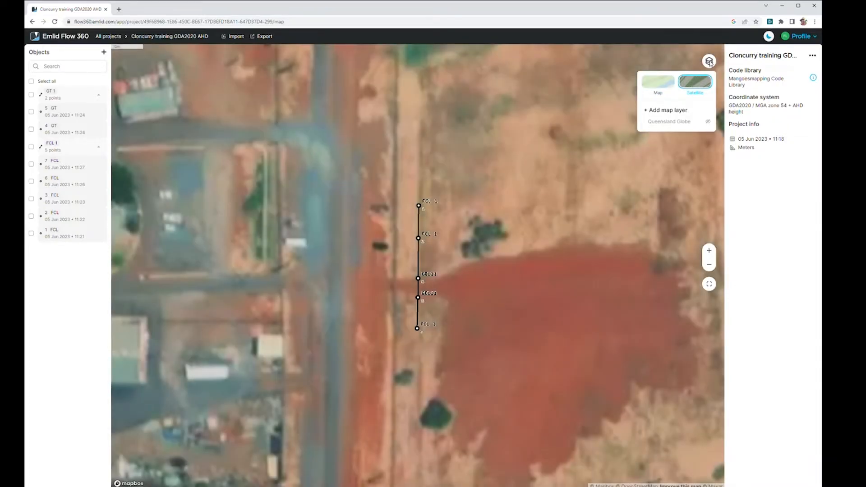